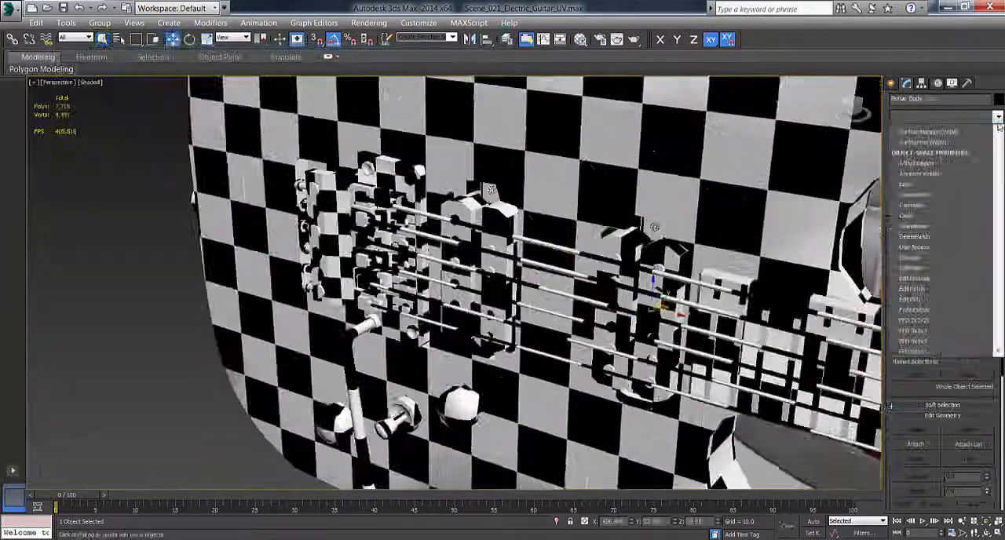
Unwrap the guitar with Unwrap UVW, pack its islands in the UV Editor and check them under the checker map
left_click(942, 373)
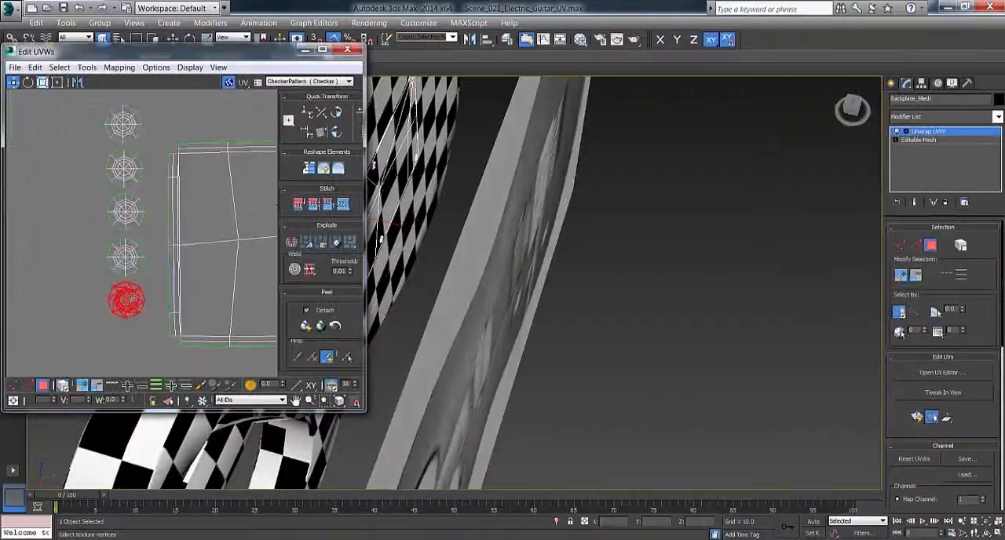
left_click(349, 50)
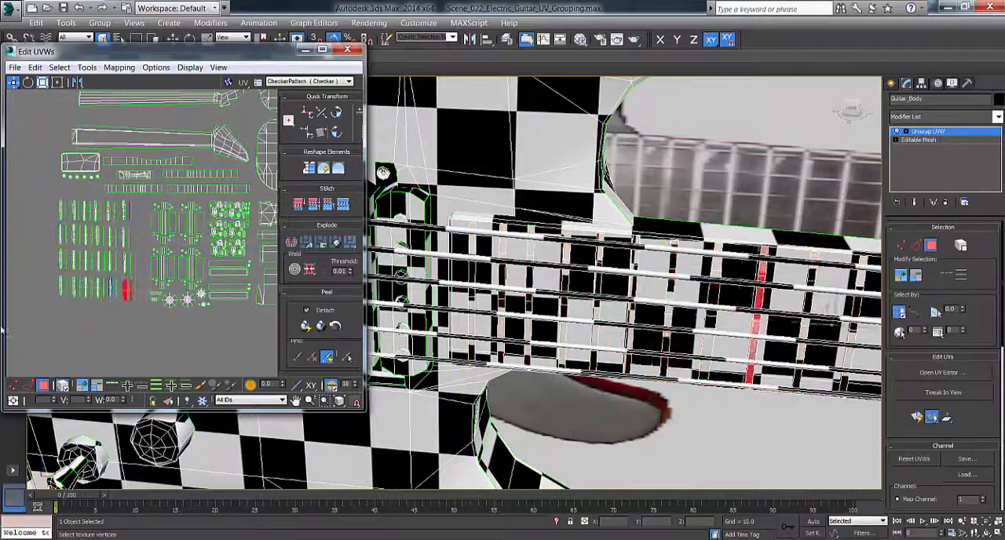
left_click(942, 373)
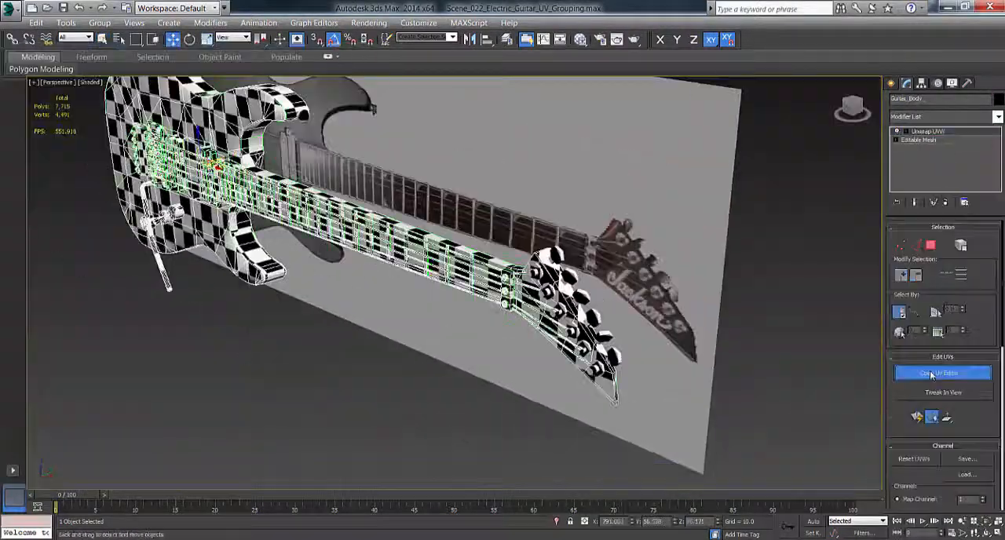
Collapse the Unwrap UVW modifier into the guitar's Editable Poly
left_click(942, 373)
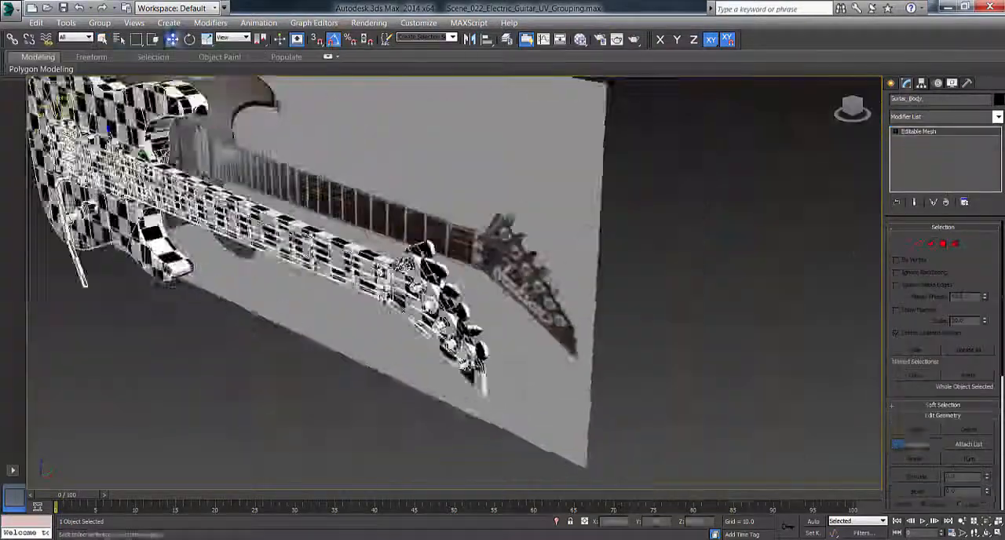
left_click(942, 372)
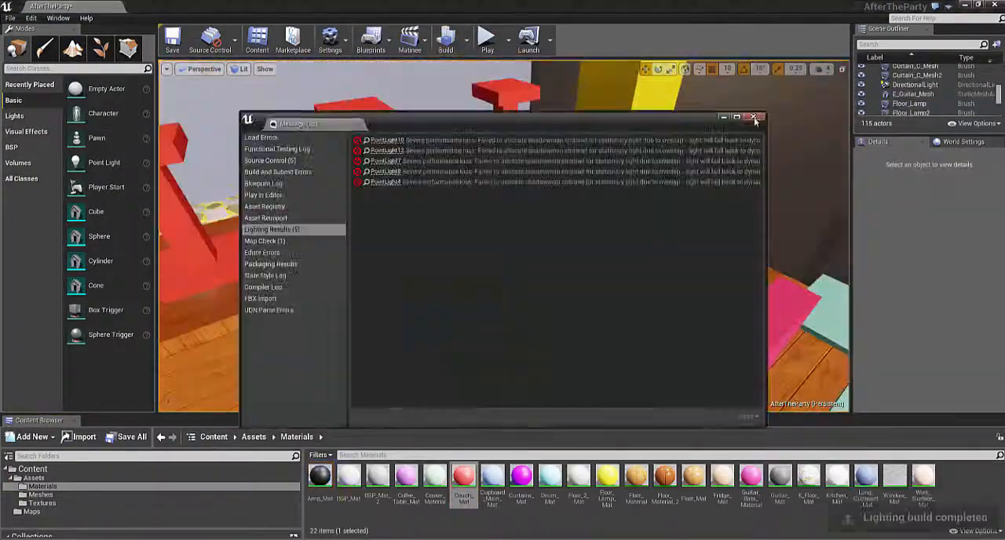
Build the room's lighting and review the Lighting Results in the Message Log
left_click(754, 117)
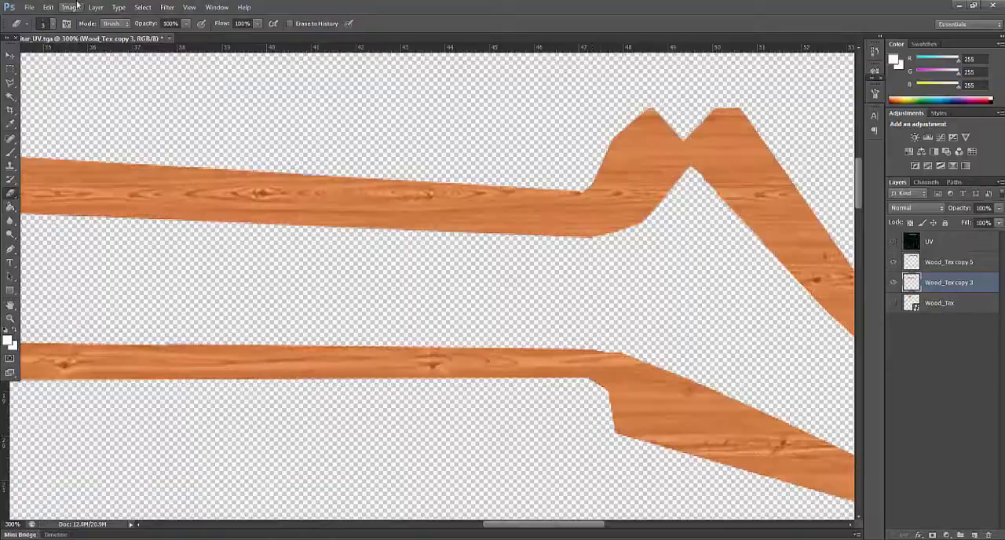
Save the wood guitar map as Targa, replacing the existing E_Guitar_Diffuse file
left_click(625, 308)
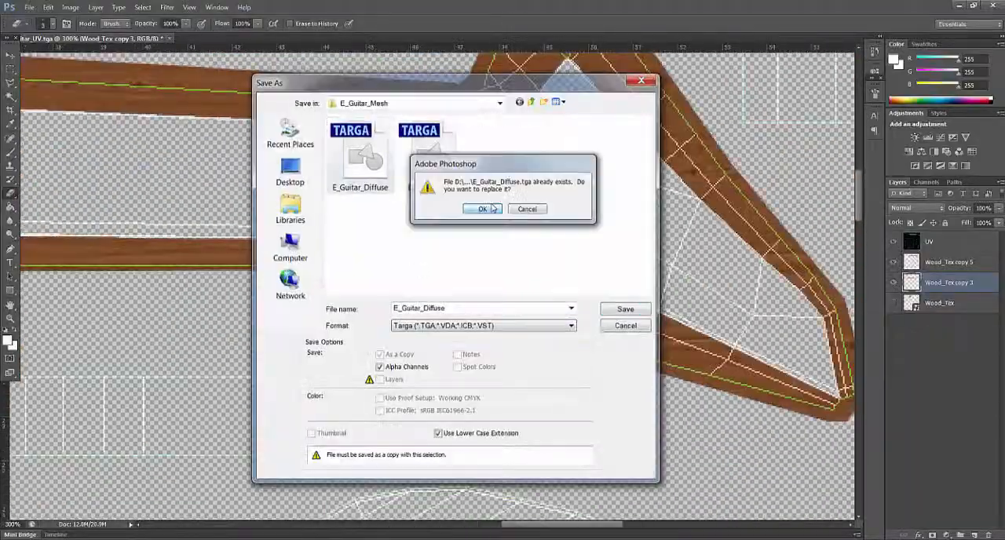
left_click(482, 207)
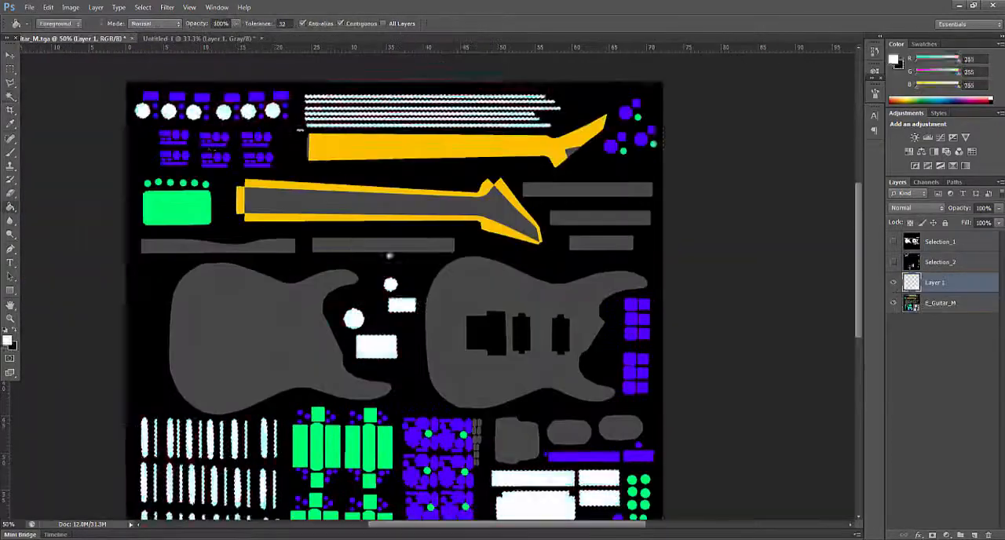
Copy the mask's colour regions to Selection layers in M_Main_Texture.psd, then bring up Guitar_Mat for editing
left_click(939, 303)
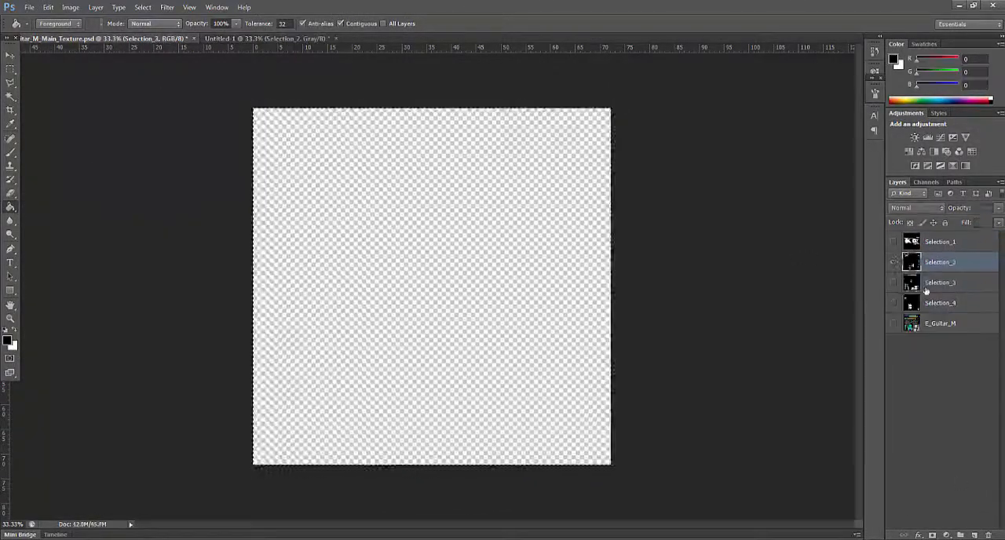
left_click(927, 182)
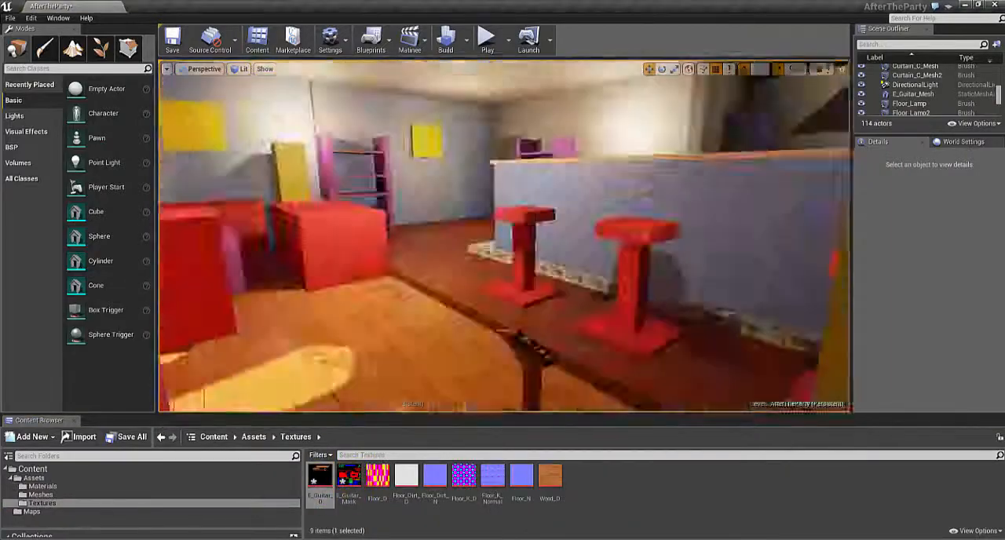
double_click(779, 474)
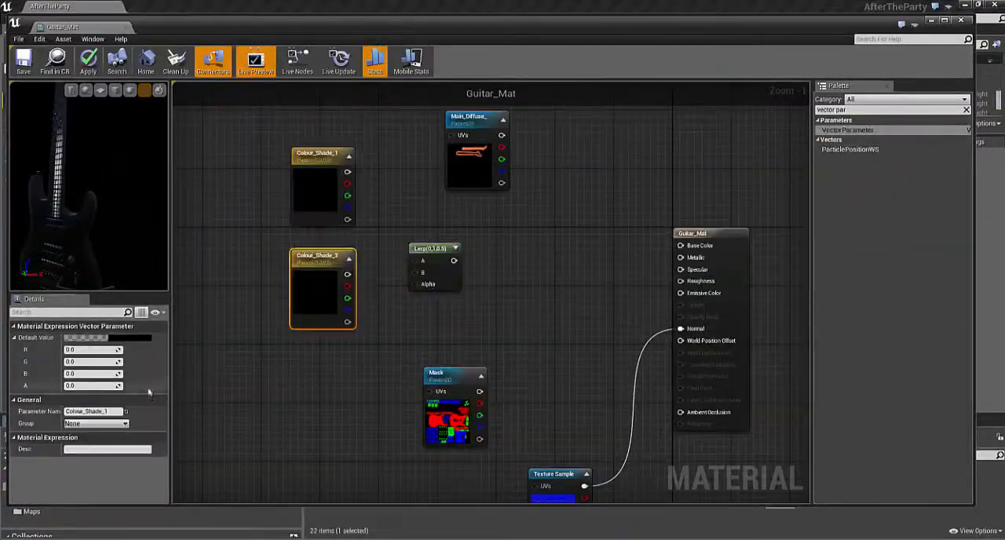
Wire Vector and Scalar Parameter nodes for colour shades and metallic to the mask texture's channels in Guitar_Mat
scroll("down", 3)
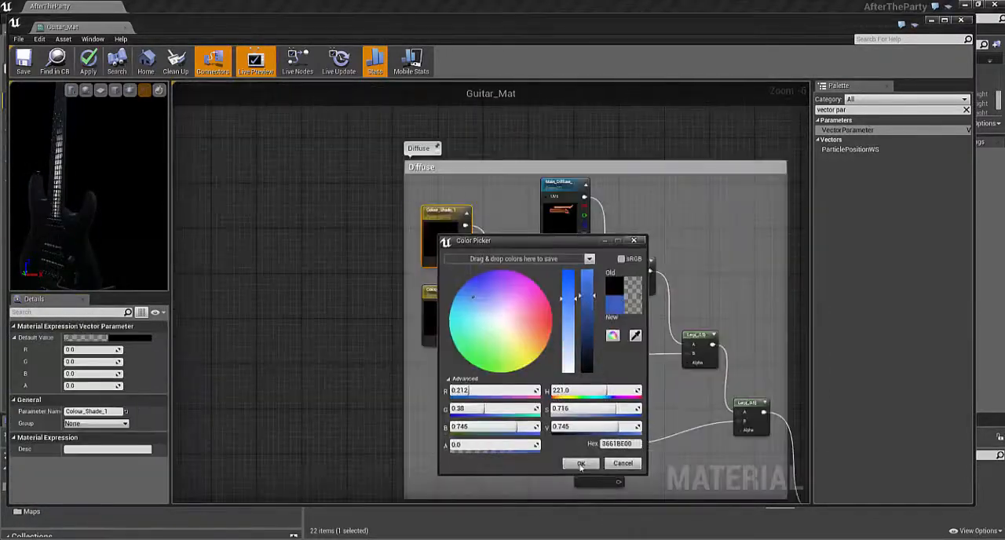
left_click(581, 464)
type("Scalar")
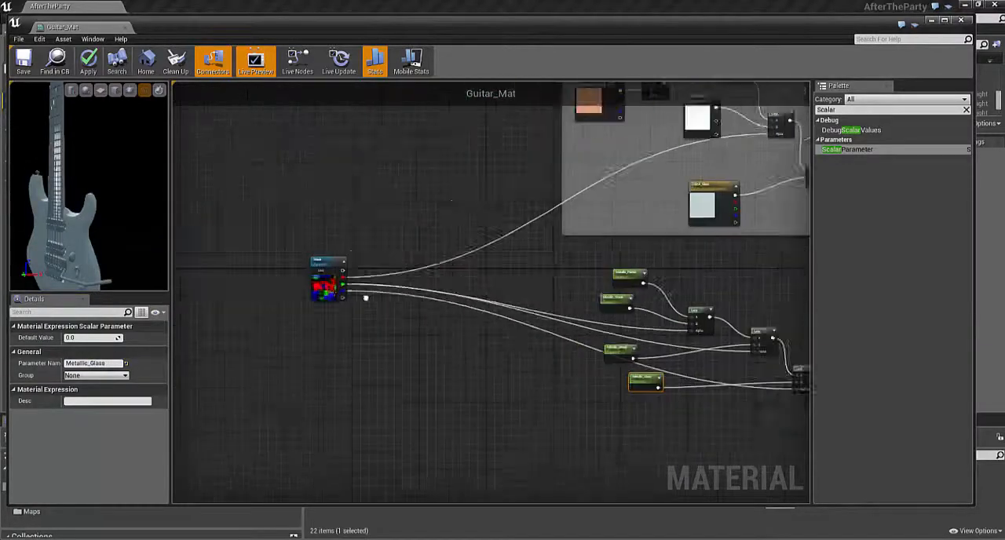
left_click(22, 60)
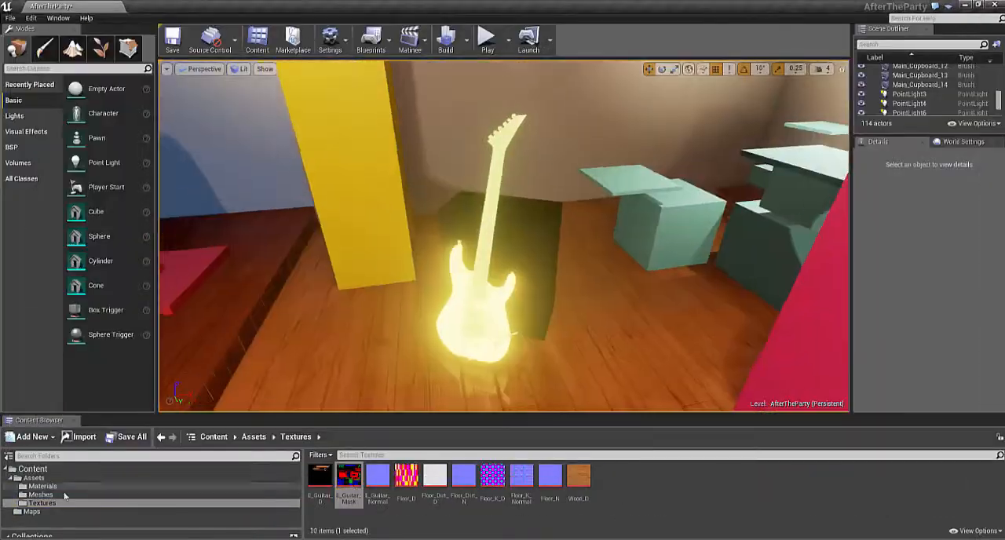
Place E_Guitar_Mesh on the floor against the black cube and select it to check its material in Details
left_click(41, 487)
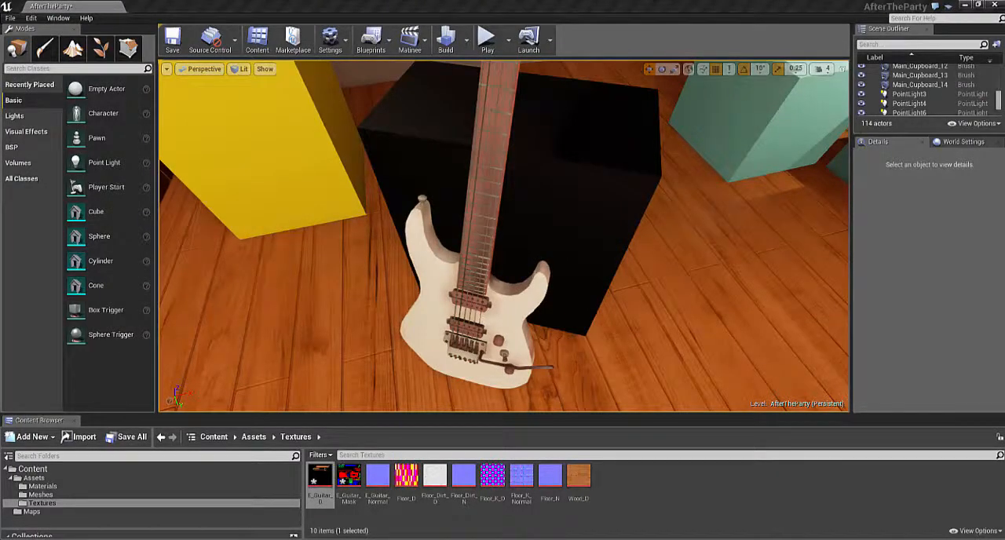
left_click(471, 298)
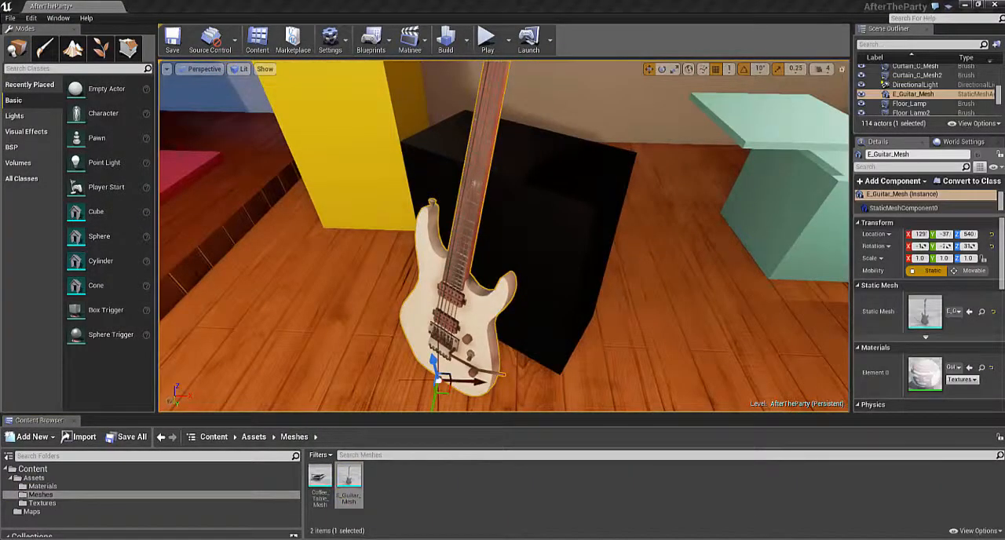